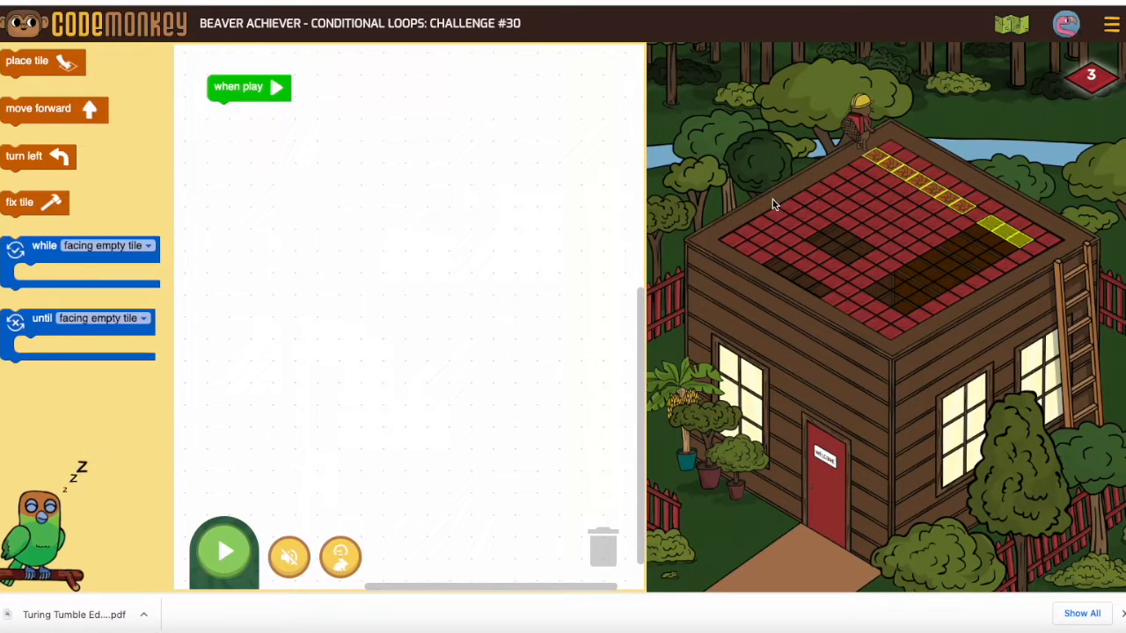
mouse_move(964, 211)
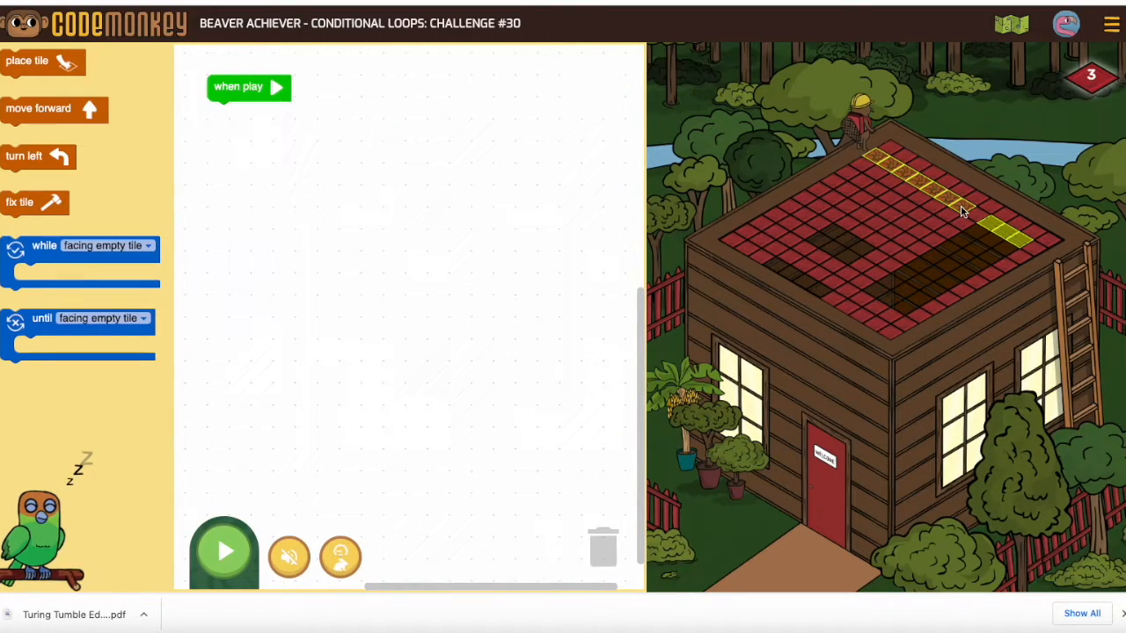
mouse_move(1003, 247)
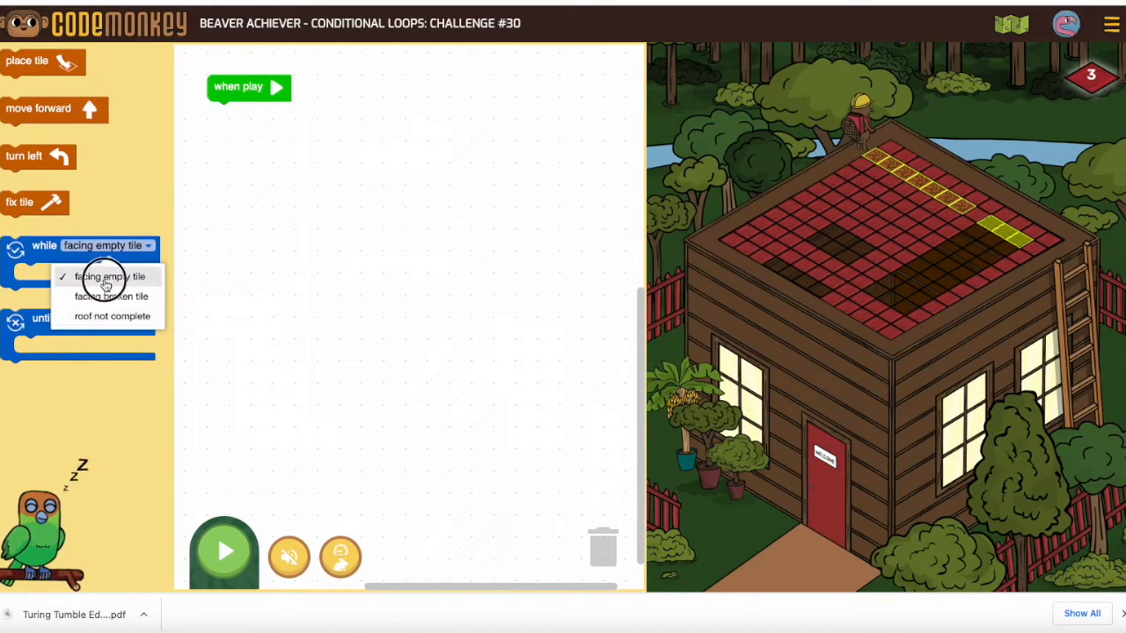
- Set the until loop's condition to facing broken tile and put turn left inside it
click(109, 276)
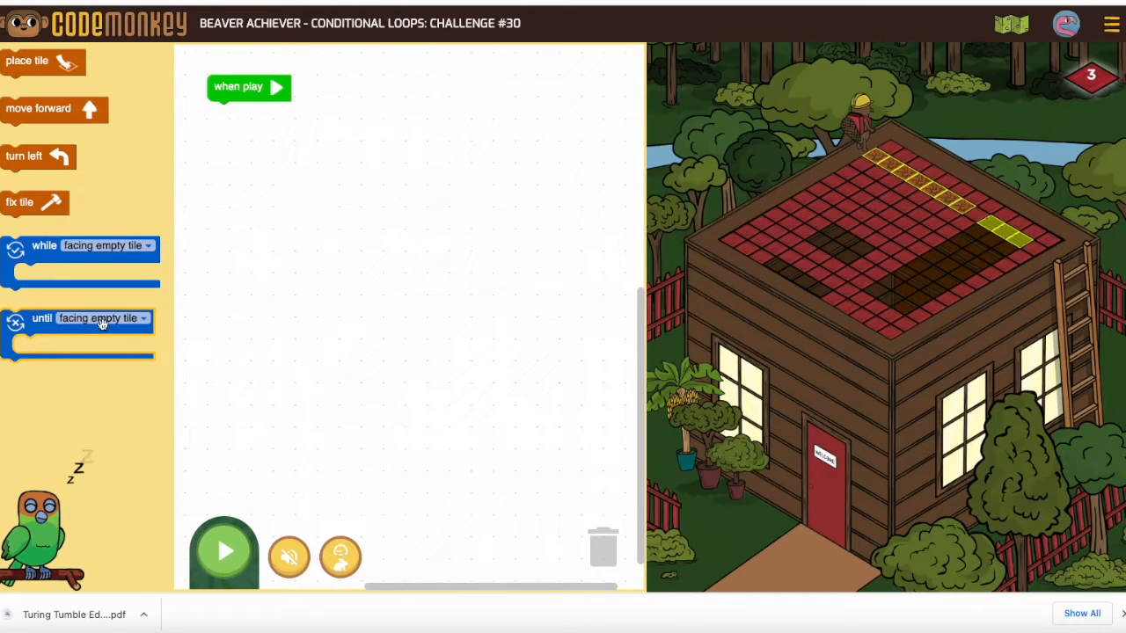
mouse_move(102, 346)
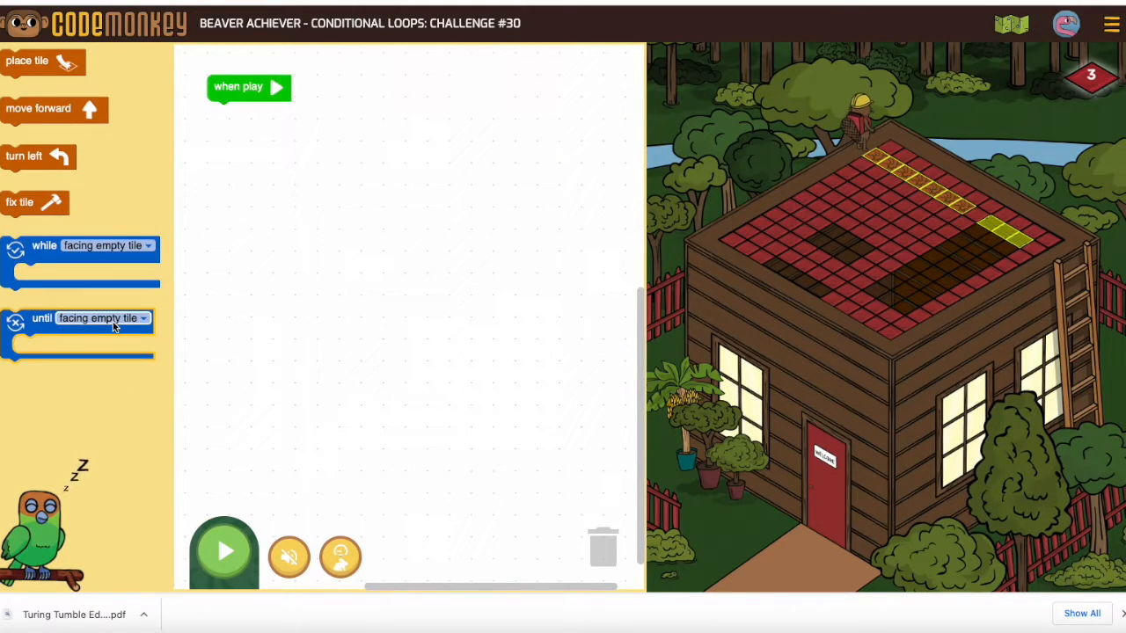
mouse_move(782, 137)
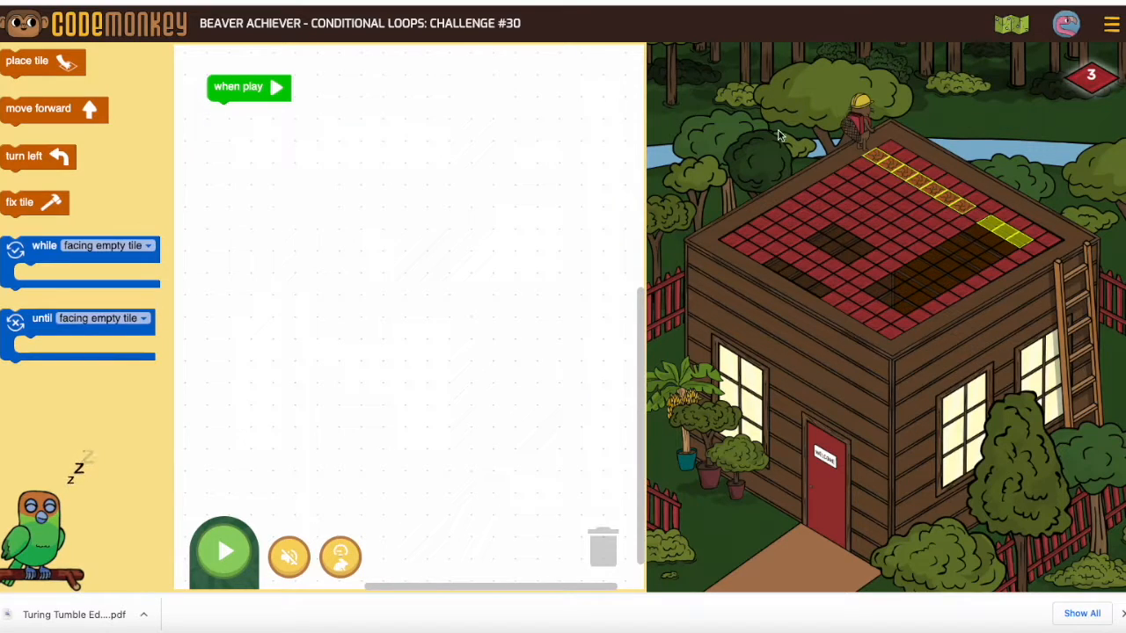
mouse_move(869, 158)
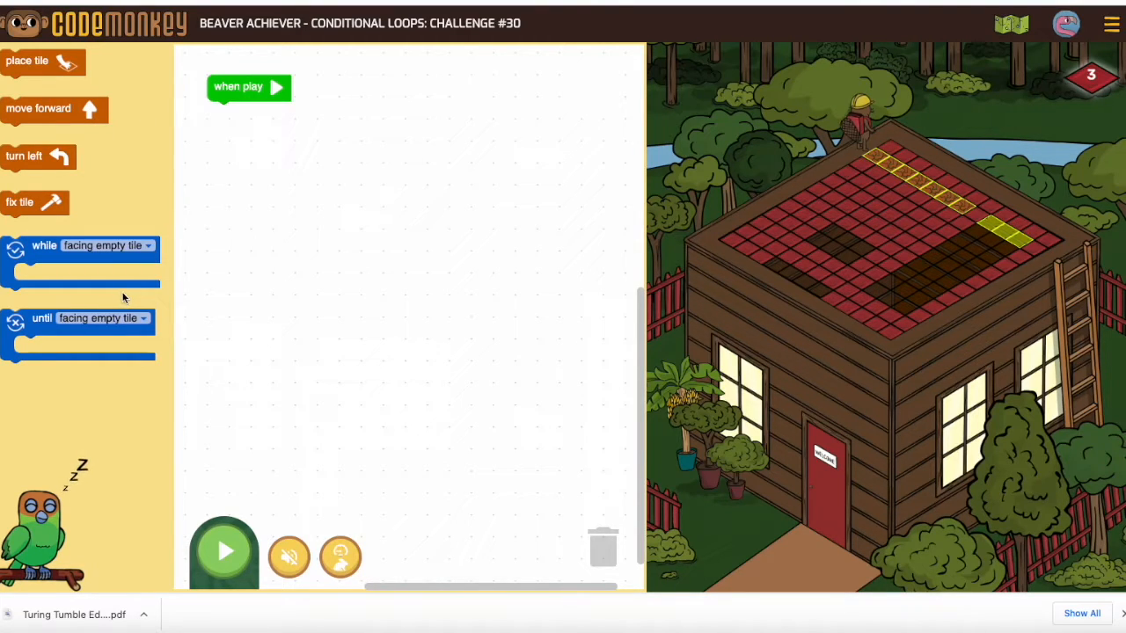
mouse_move(44, 415)
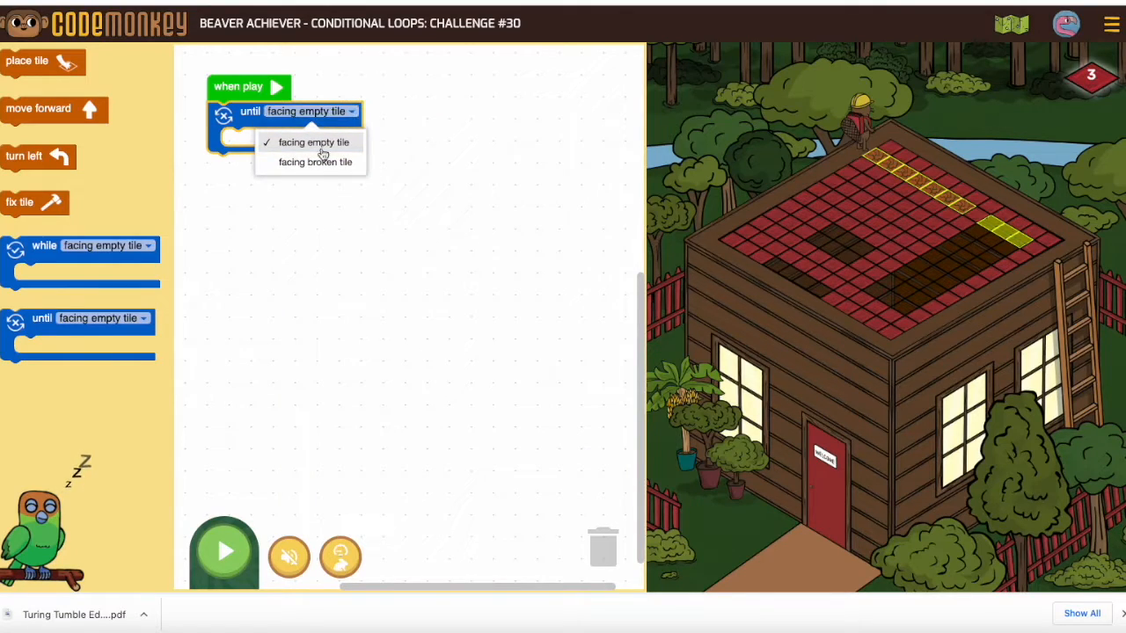
click(315, 162)
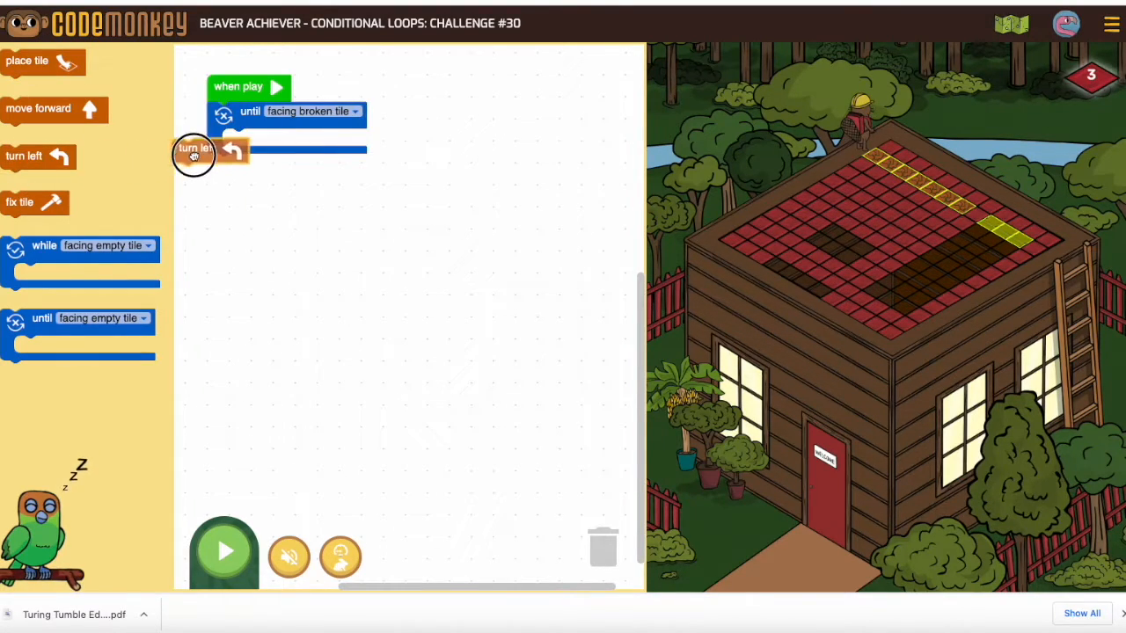
drag(194, 150, 256, 141)
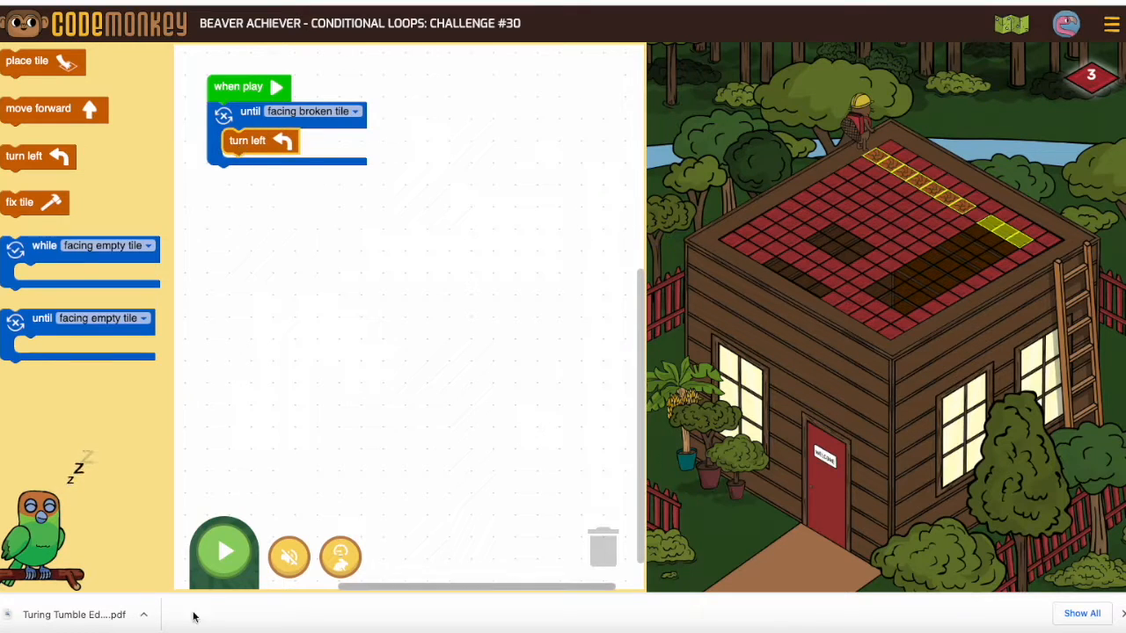
- Run the program to test it, then reset the level after the missing-tiles result
click(226, 553)
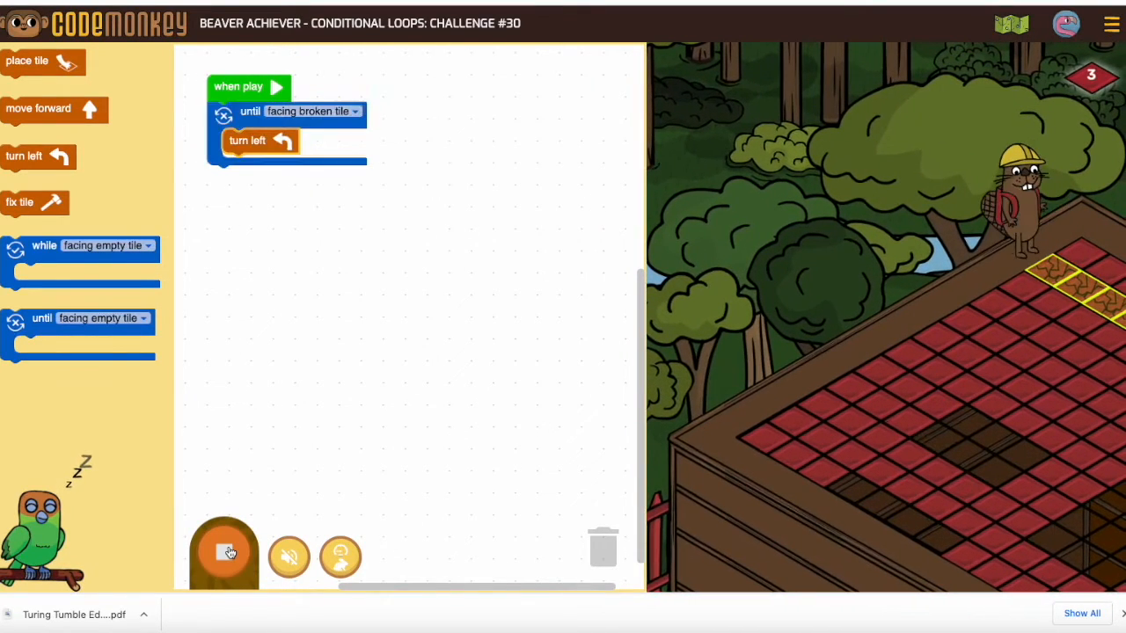
click(223, 554)
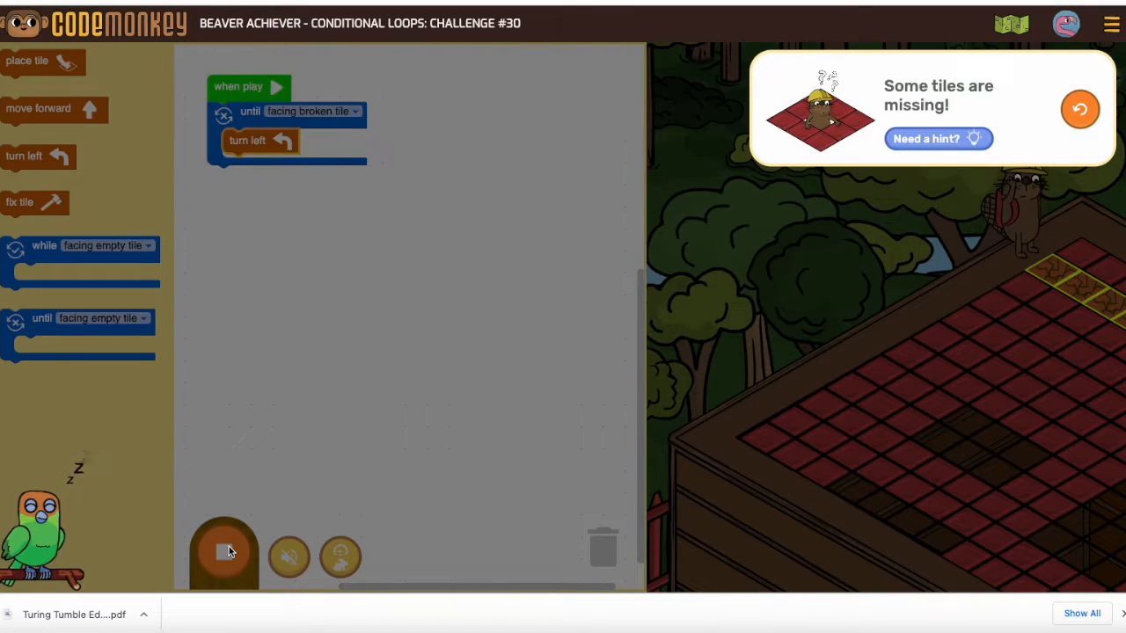
click(225, 554)
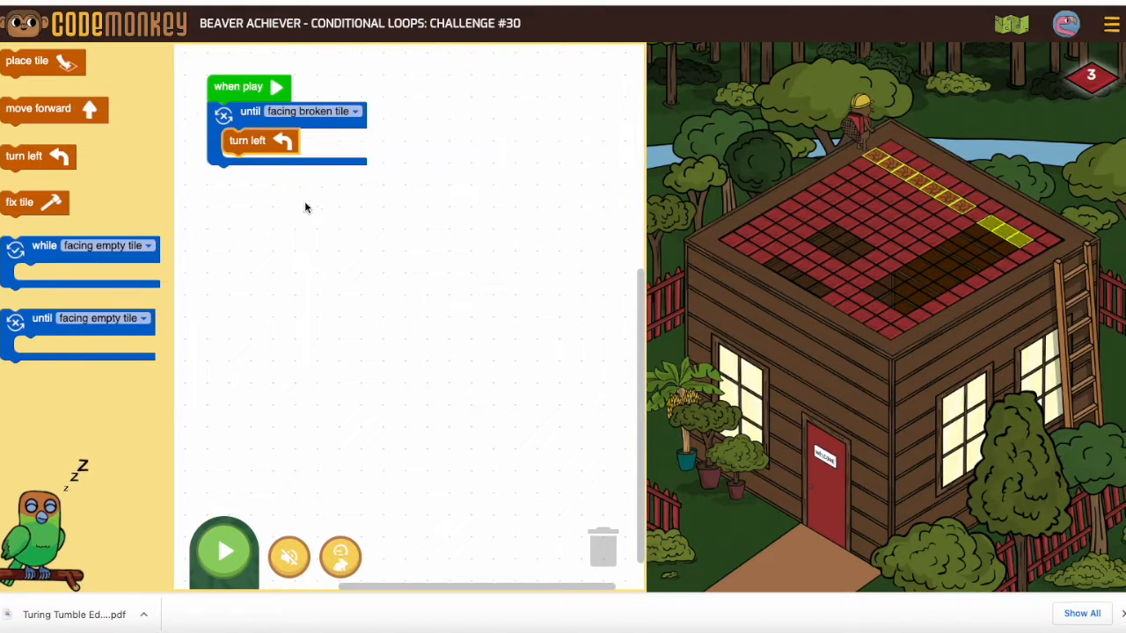
mouse_move(274, 161)
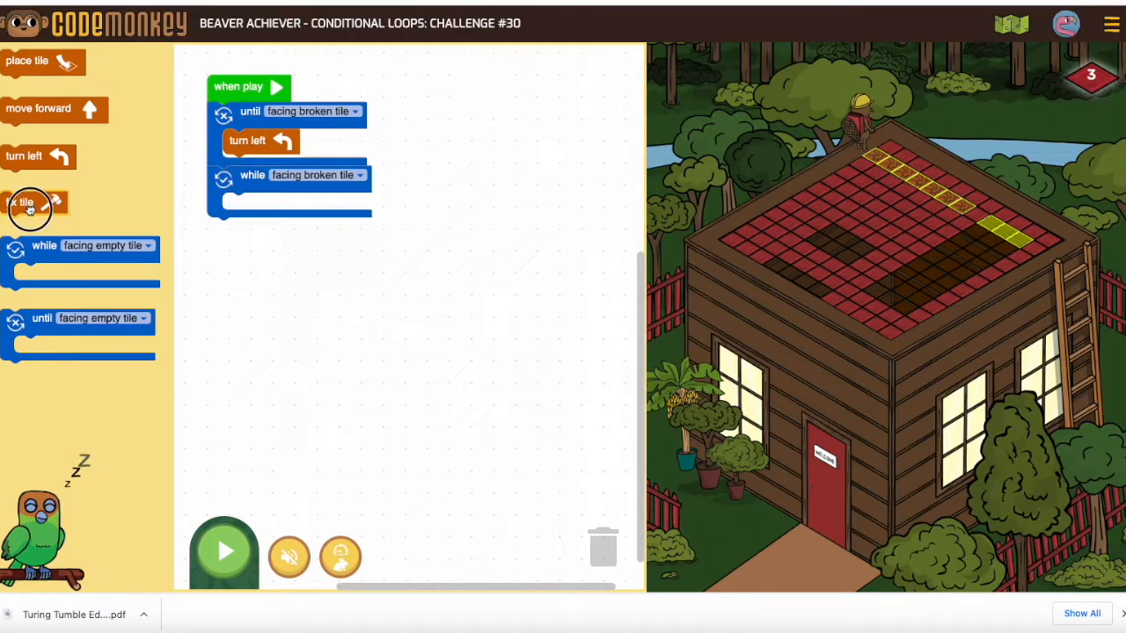
- Fill the while-facing-broken-tile loop with fix tile followed by move forward
drag(32, 208, 255, 204)
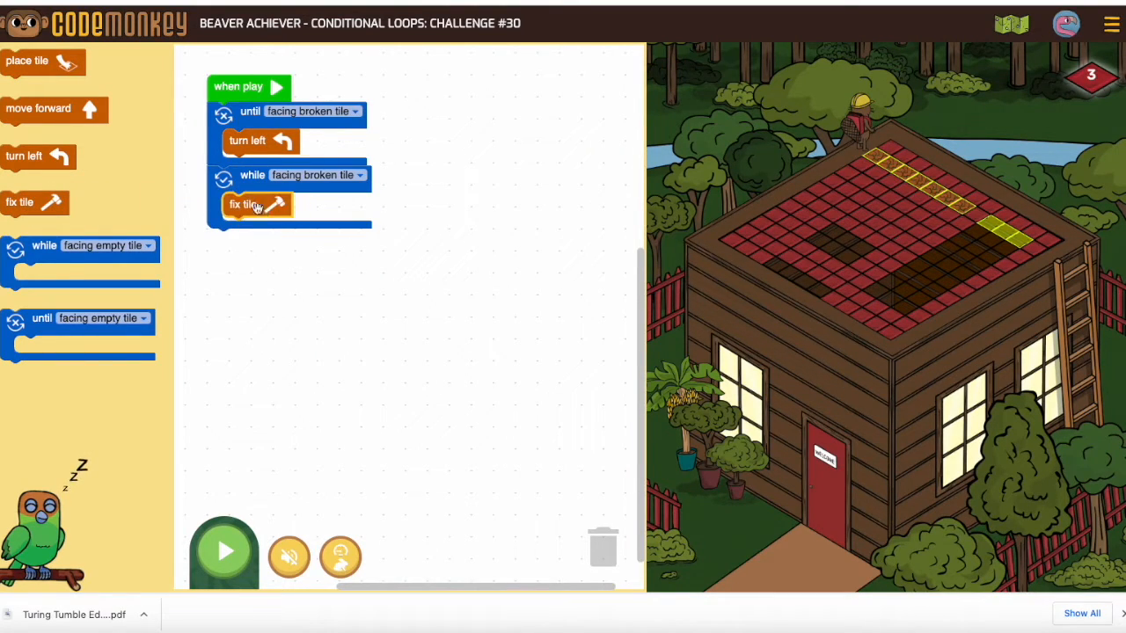
drag(39, 109, 273, 229)
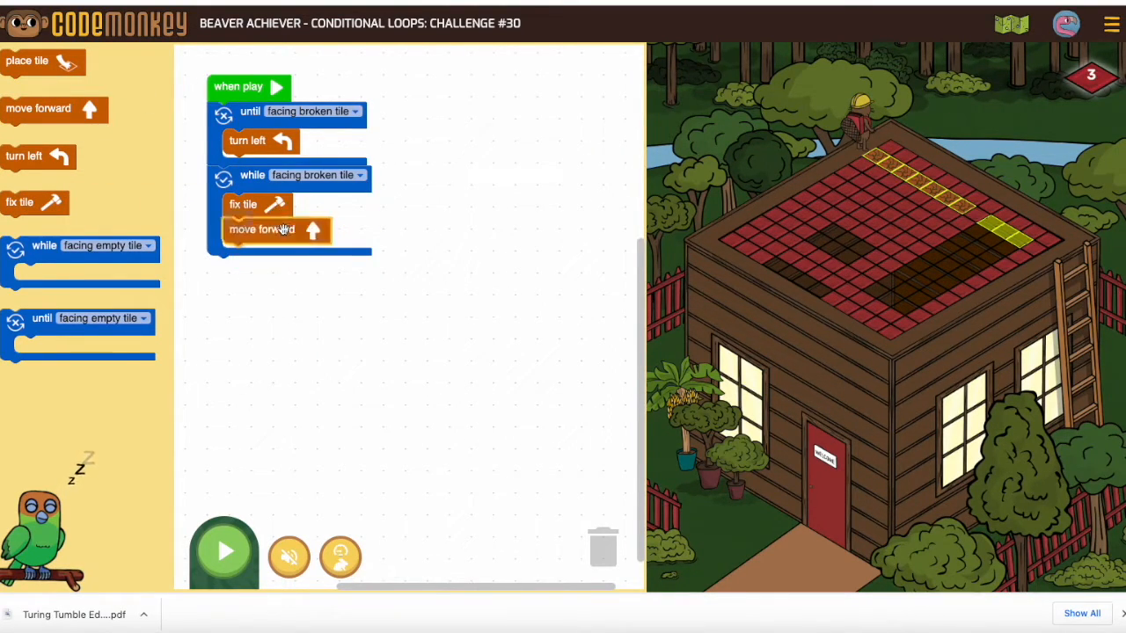
- Run the program again to test it and reset after the missing-tiles result
click(225, 552)
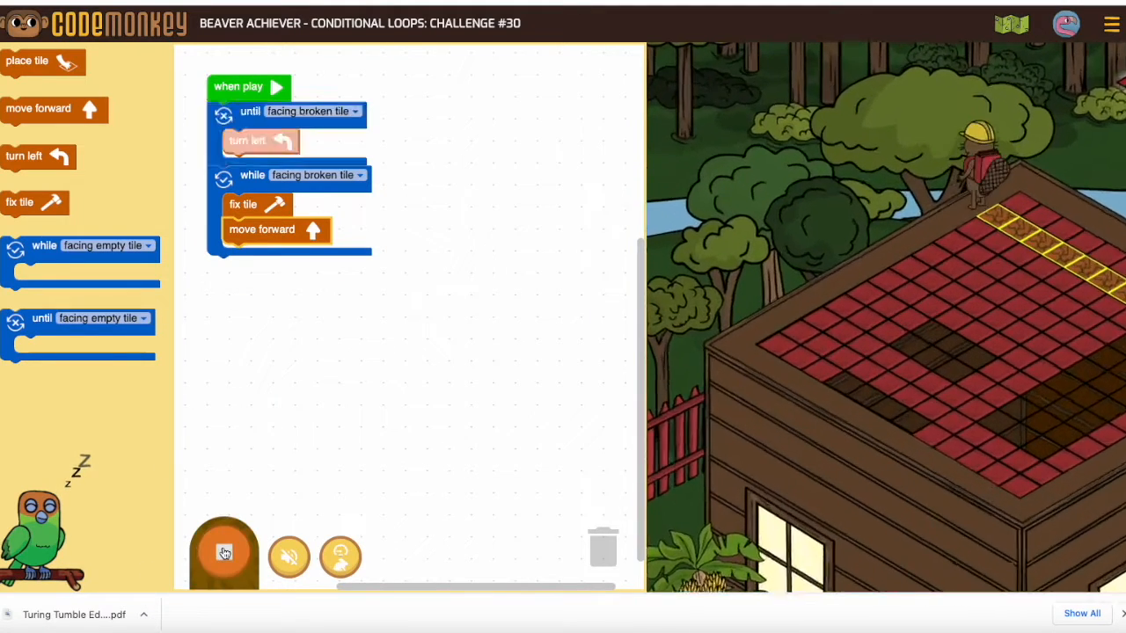
click(224, 555)
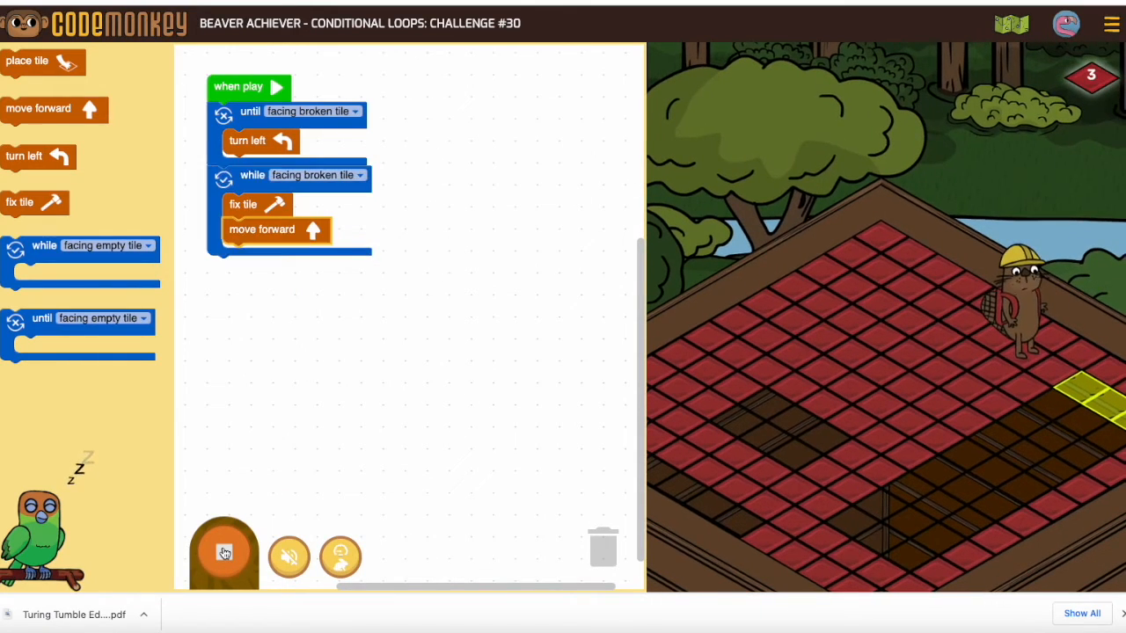
click(224, 552)
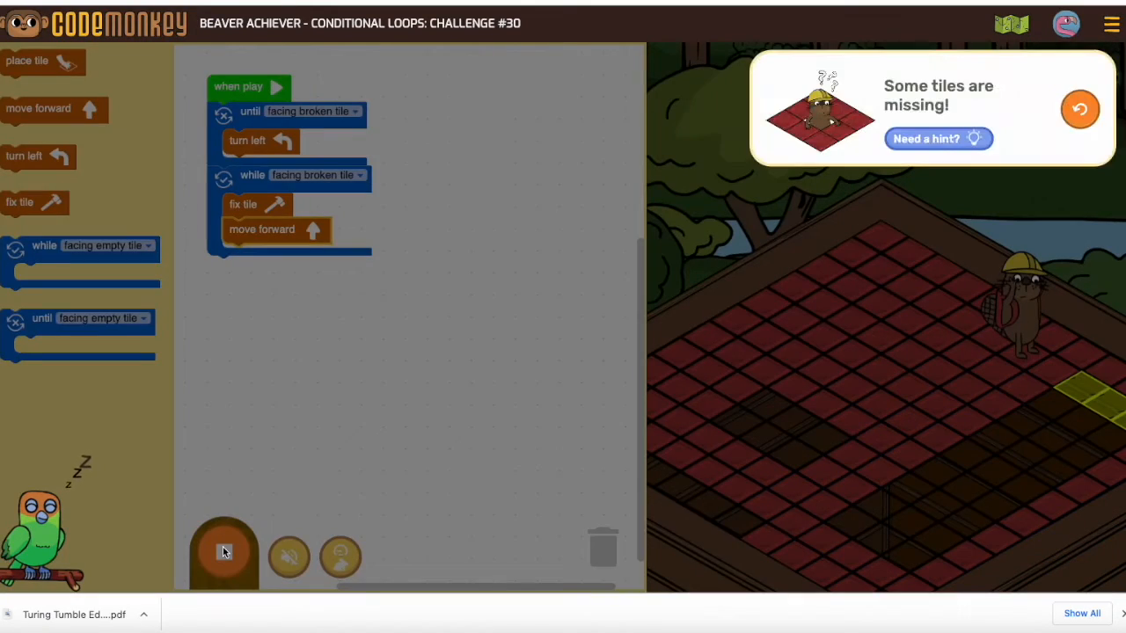
click(223, 552)
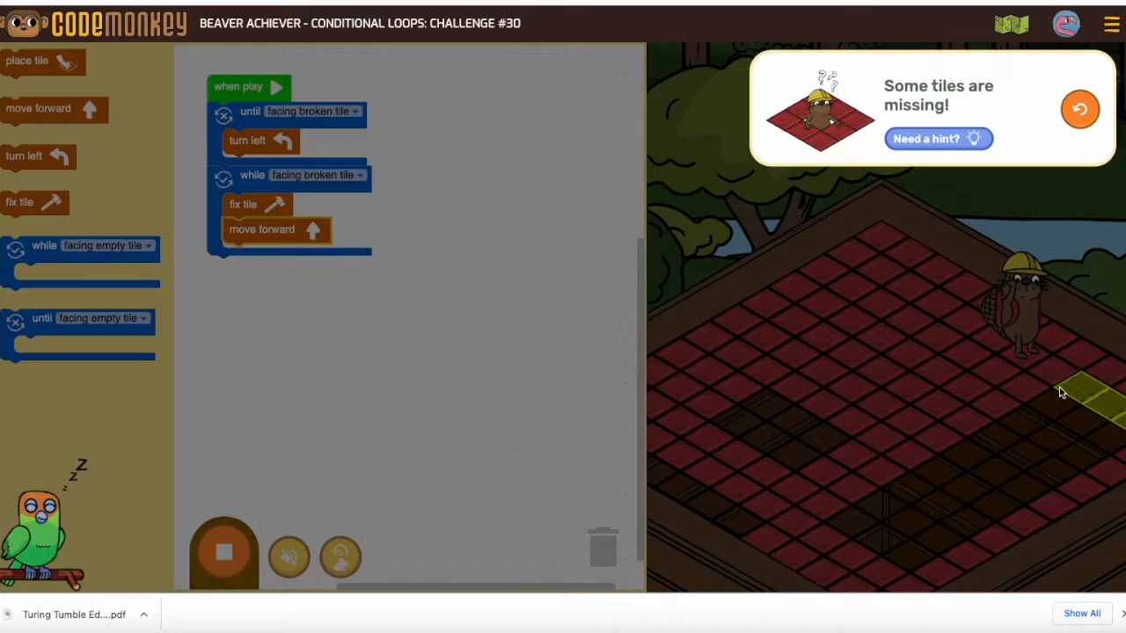
mouse_move(1054, 383)
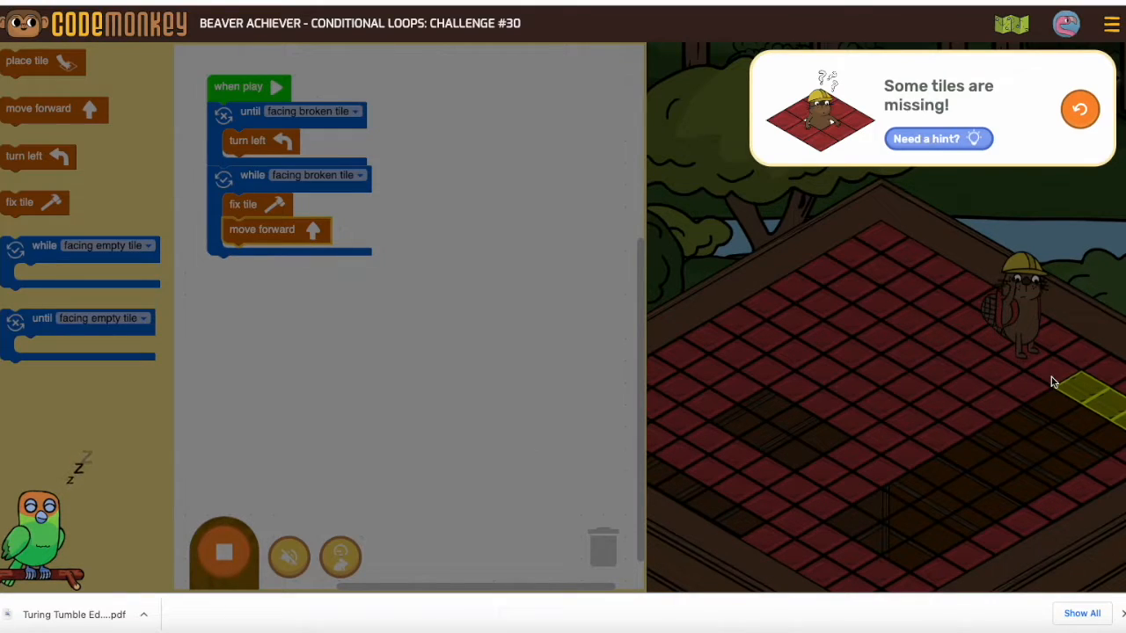
mouse_move(51, 100)
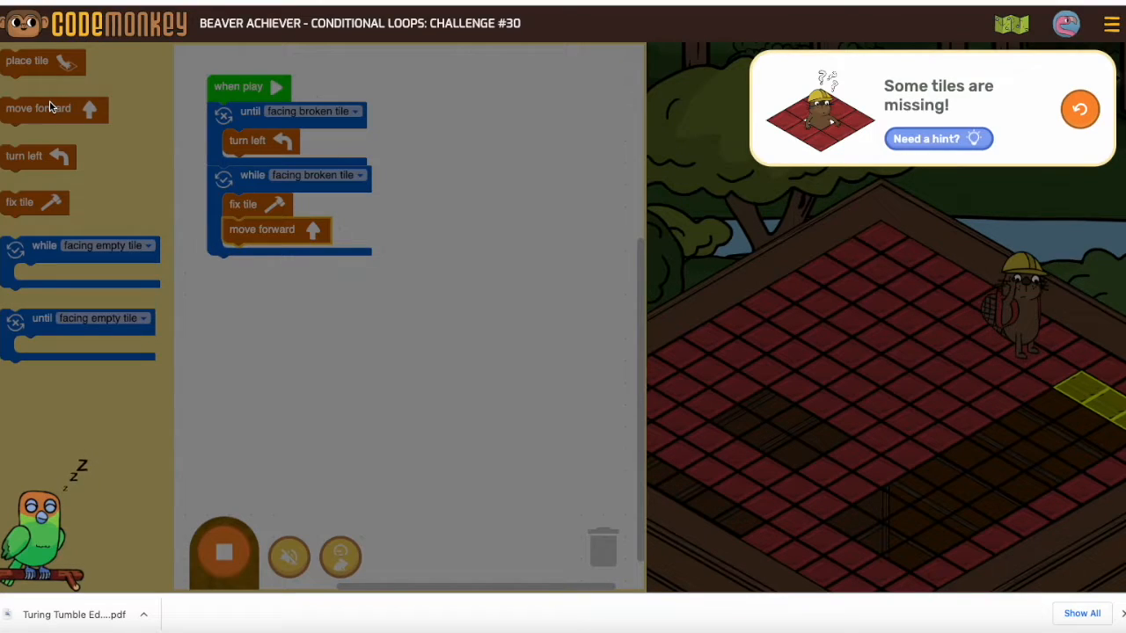
mouse_move(1062, 385)
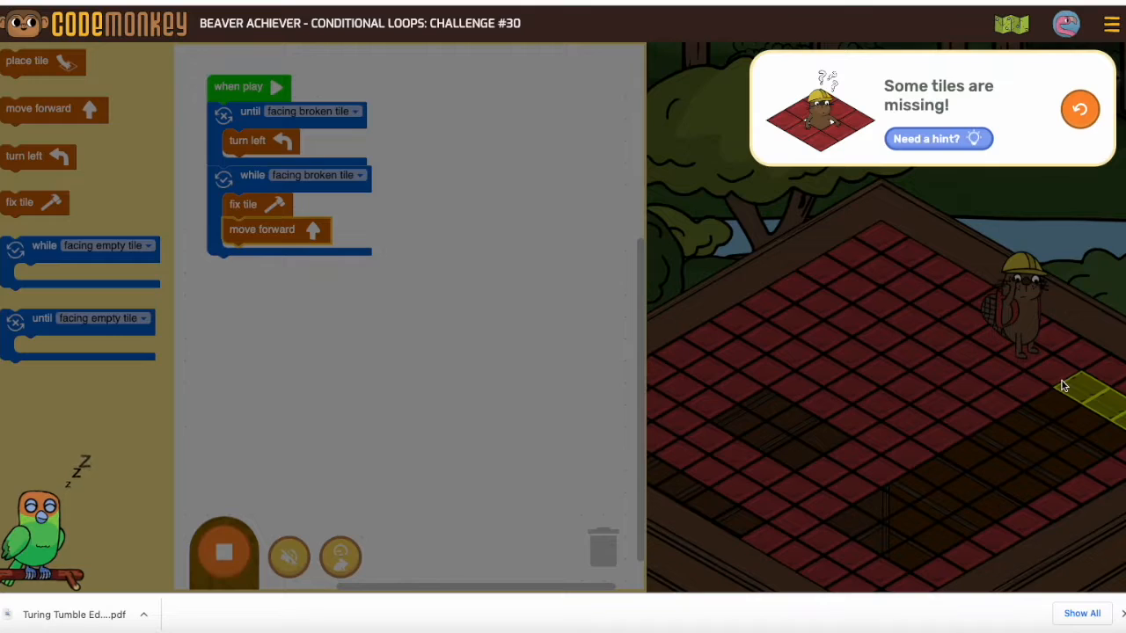
mouse_move(1031, 390)
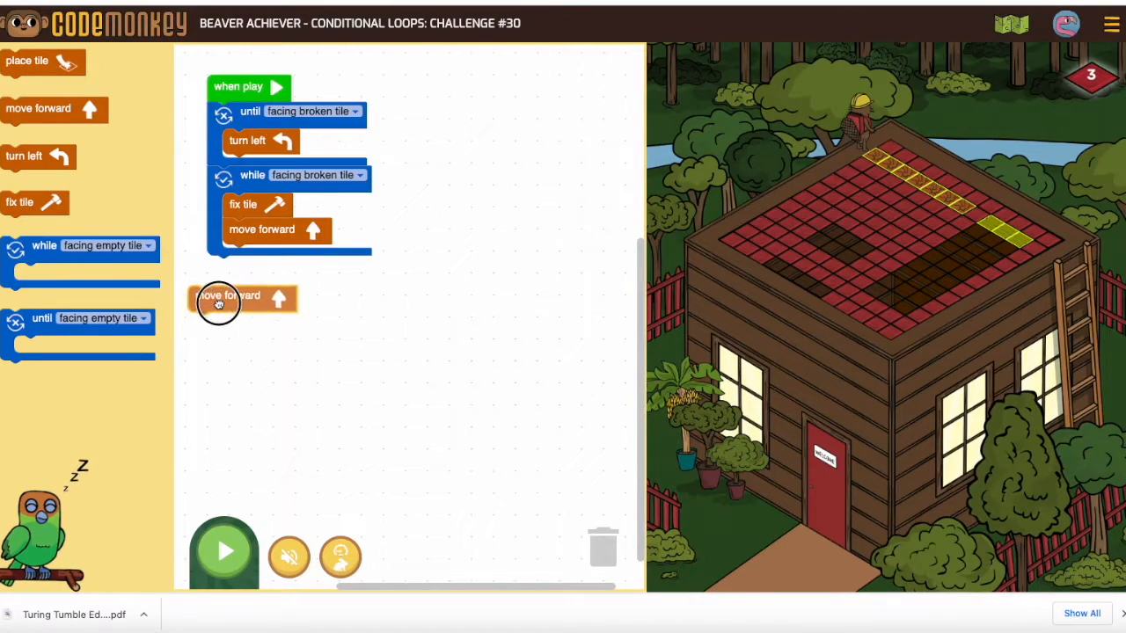
- Add move forward, then a while-facing-empty-tile loop containing place tile and move forward
drag(229, 299, 246, 268)
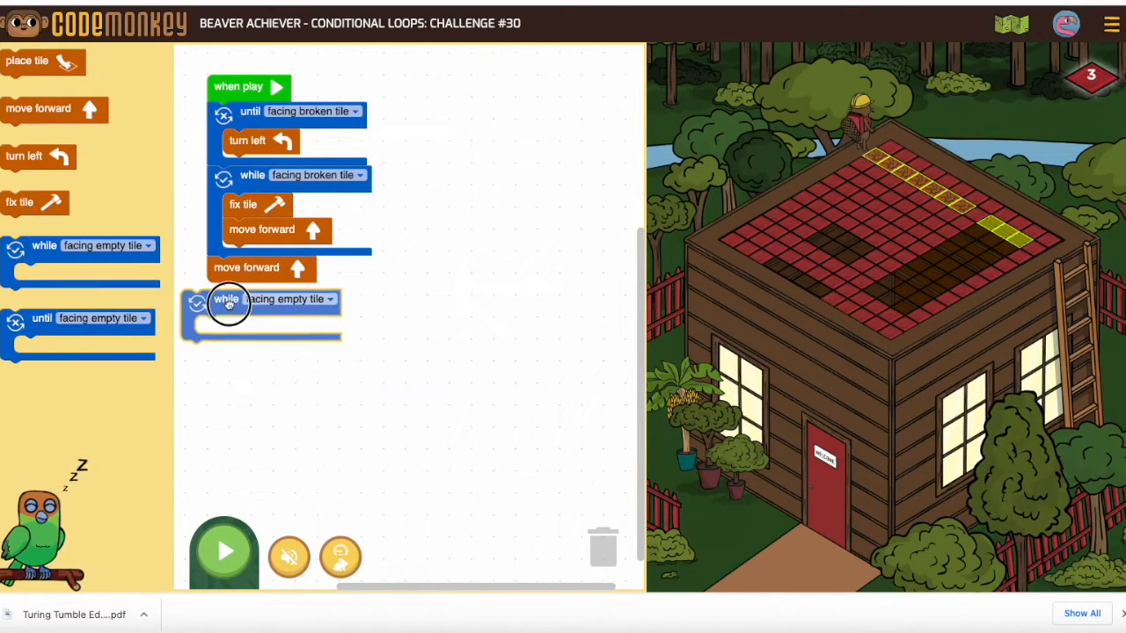
click(355, 292)
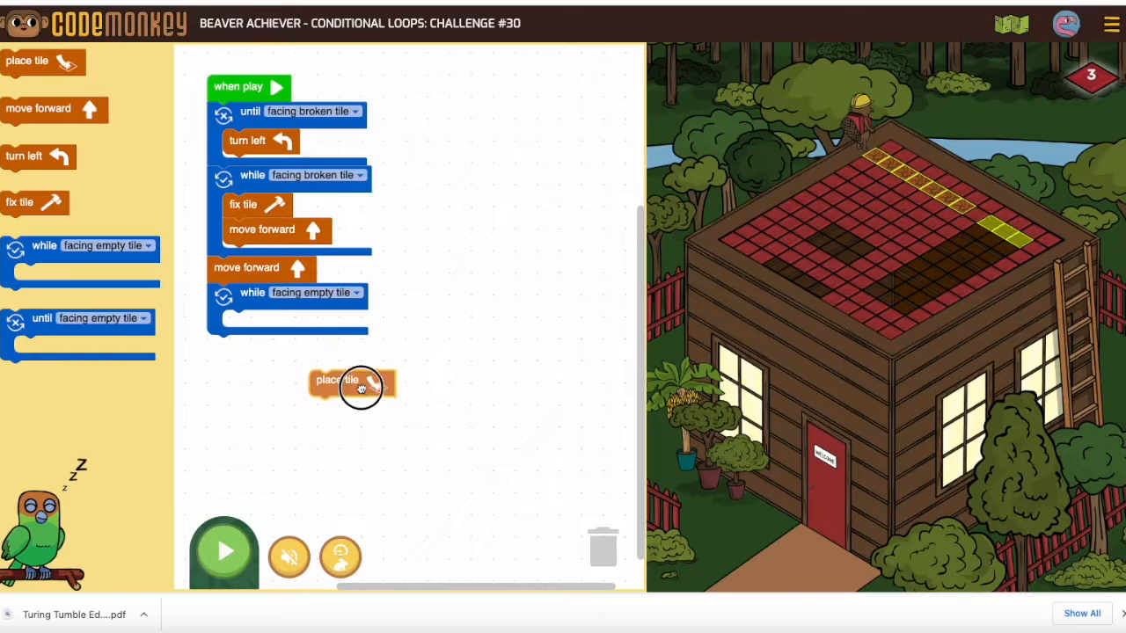
drag(352, 384, 295, 329)
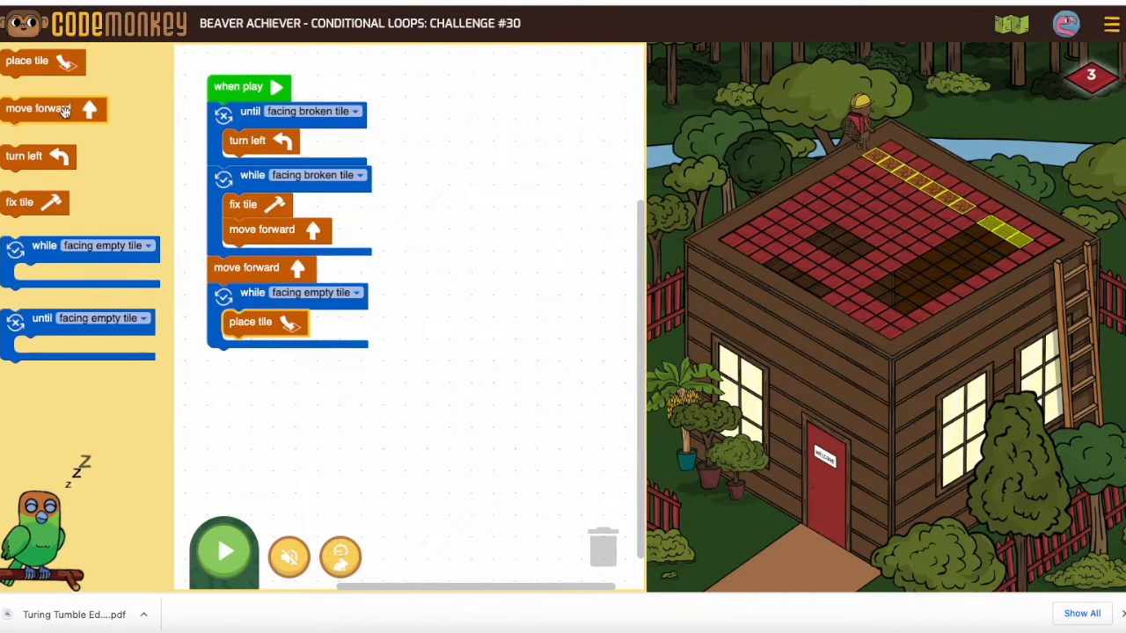
drag(39, 109, 264, 348)
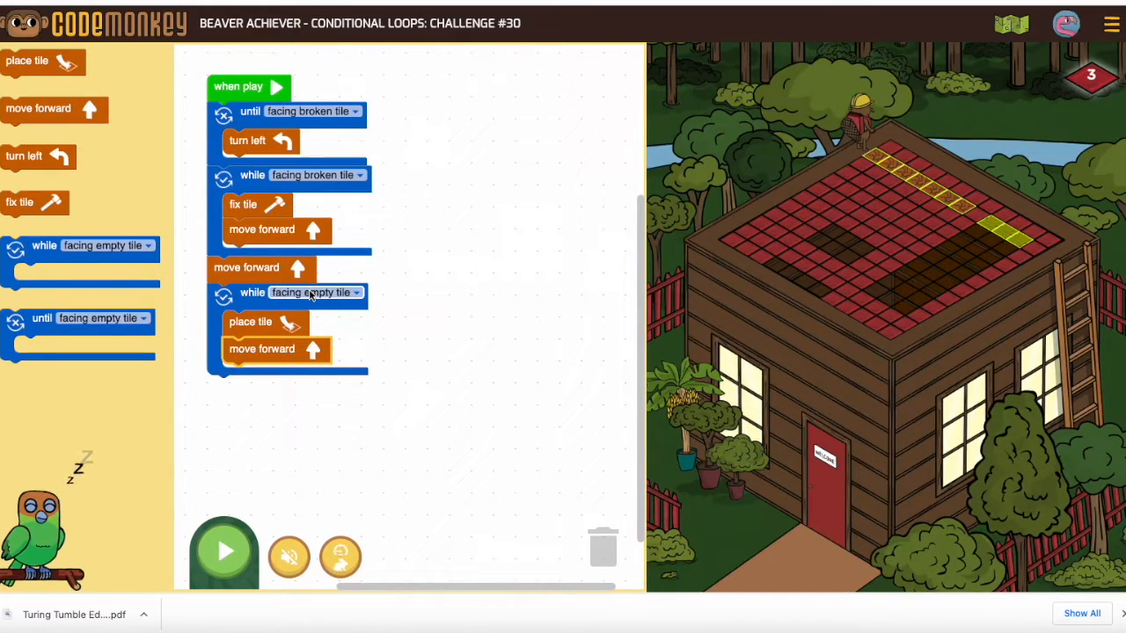
mouse_move(308, 299)
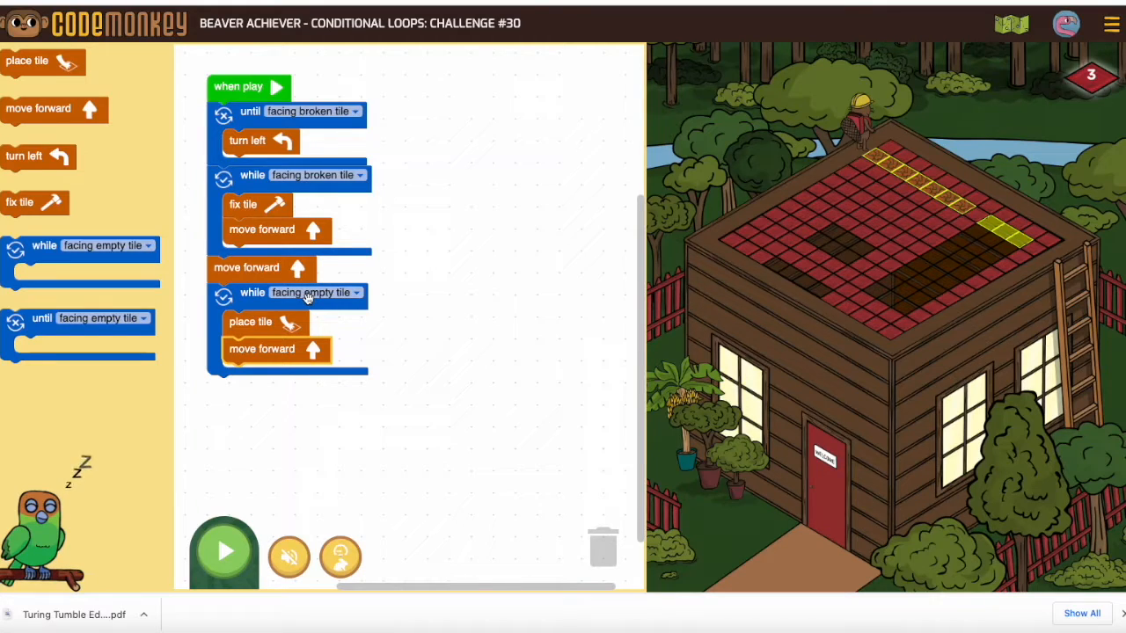